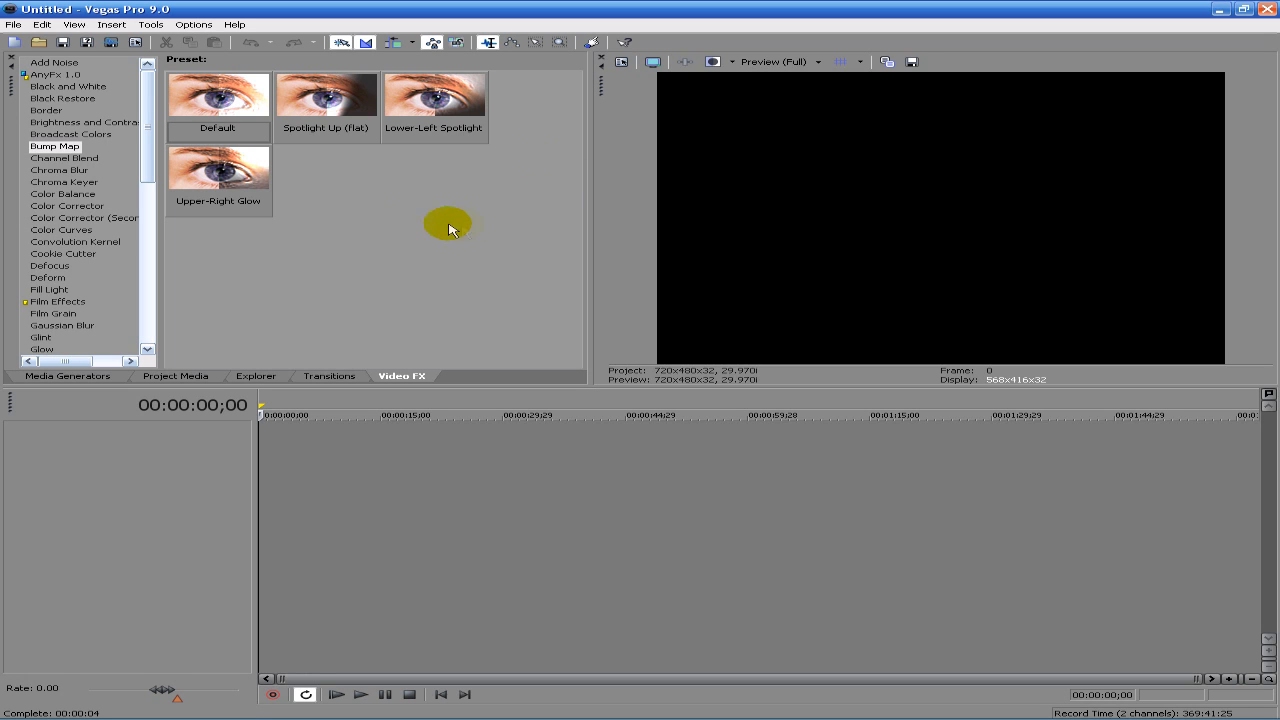
{"action": "mouse_move", "coordinate": [588, 588]}
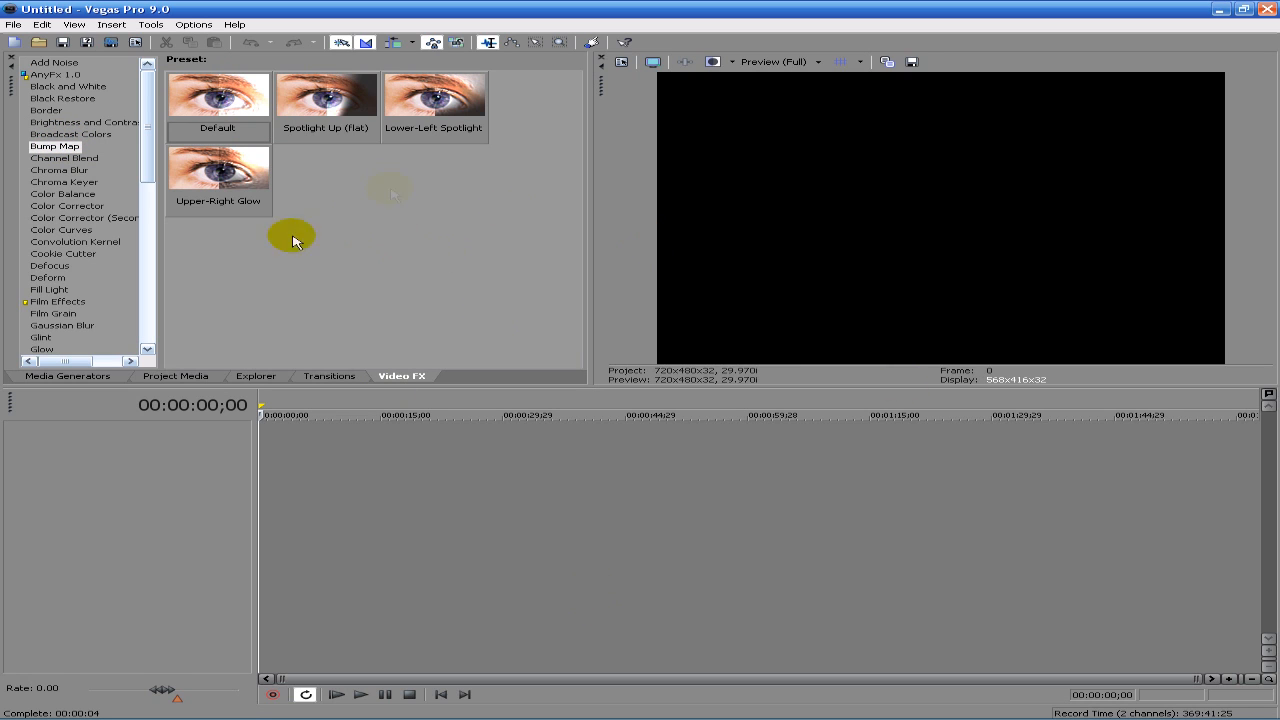
{"action": "mouse_move", "coordinate": [550, 290]}
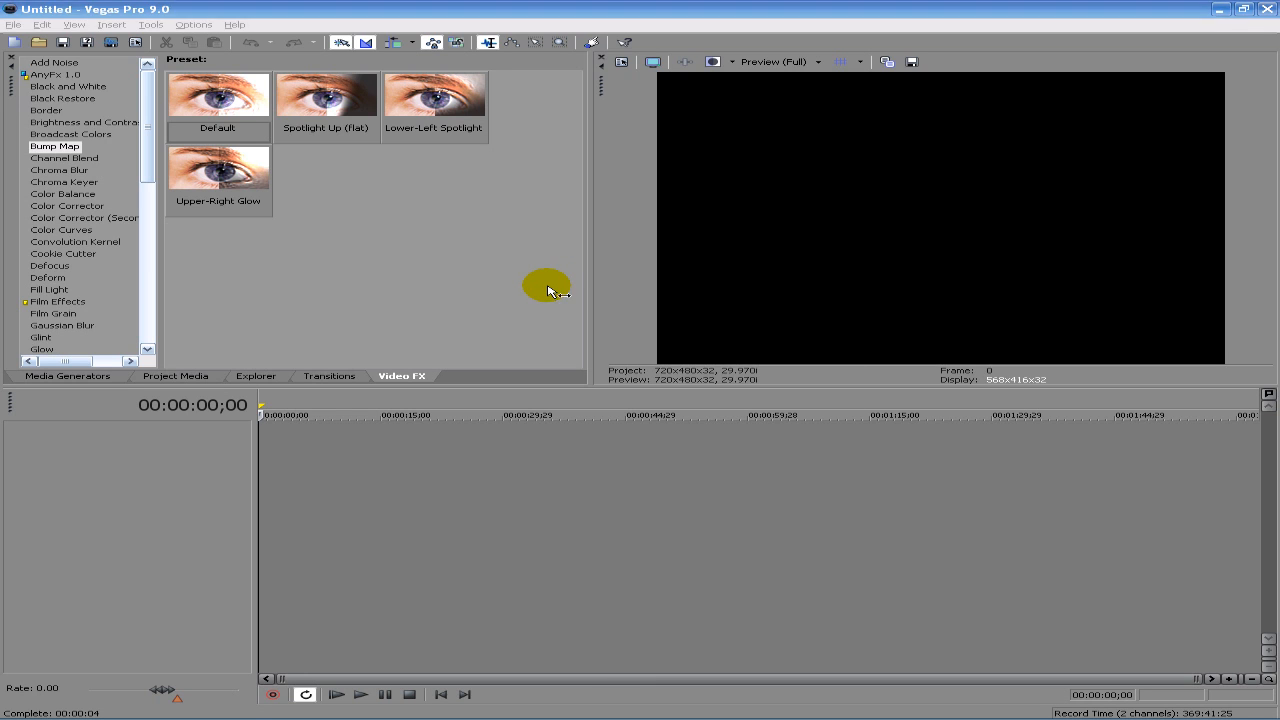
Step: Apply the 1280x720 HD project settings at 29.970p
{"action": "left_click", "coordinate": [739, 174]}
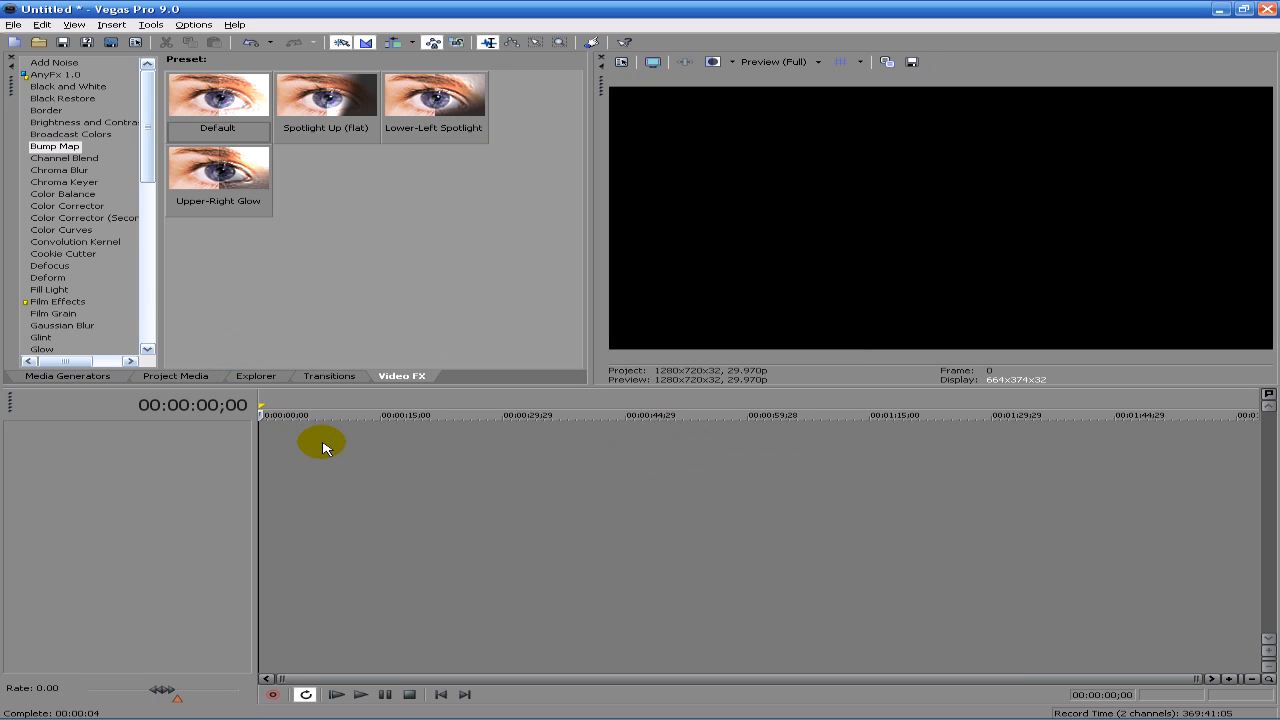
Step: Insert a text media event on the timeline and replace its sample text with 'I is cool'
{"action": "right_click", "coordinate": [322, 444]}
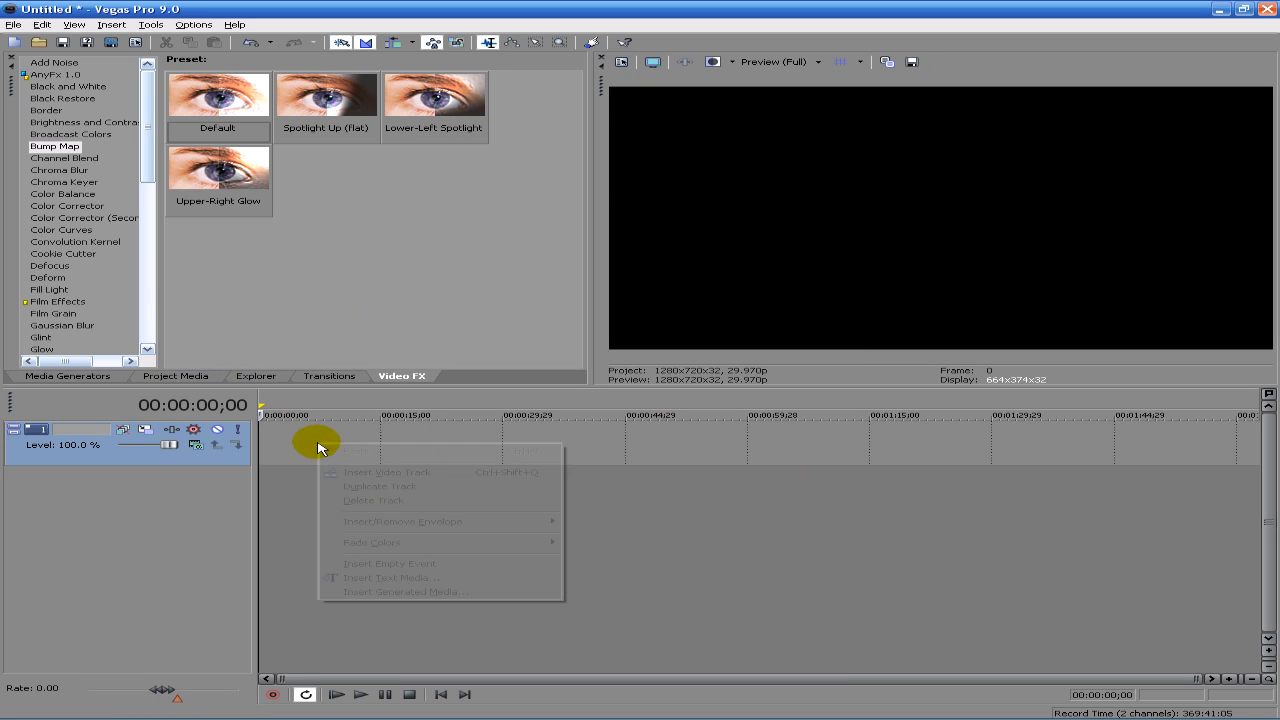
{"action": "left_click", "coordinate": [390, 577]}
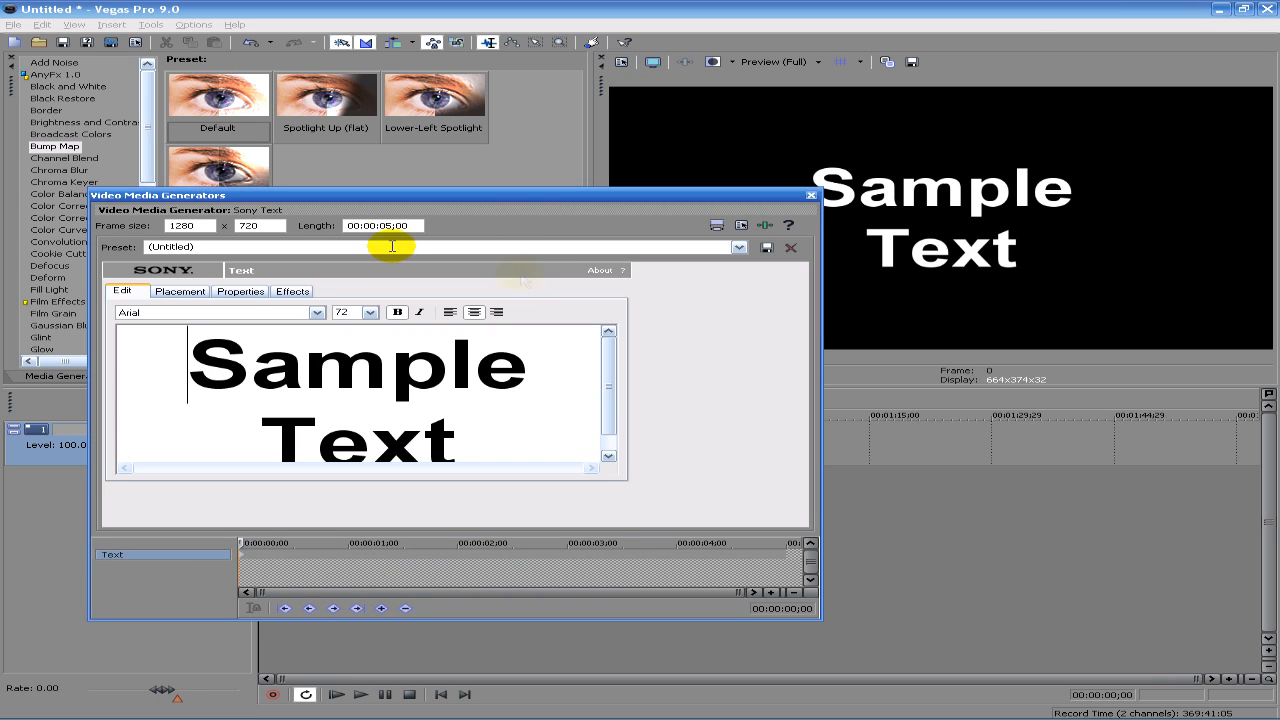
{"action": "double_click", "coordinate": [360, 365]}
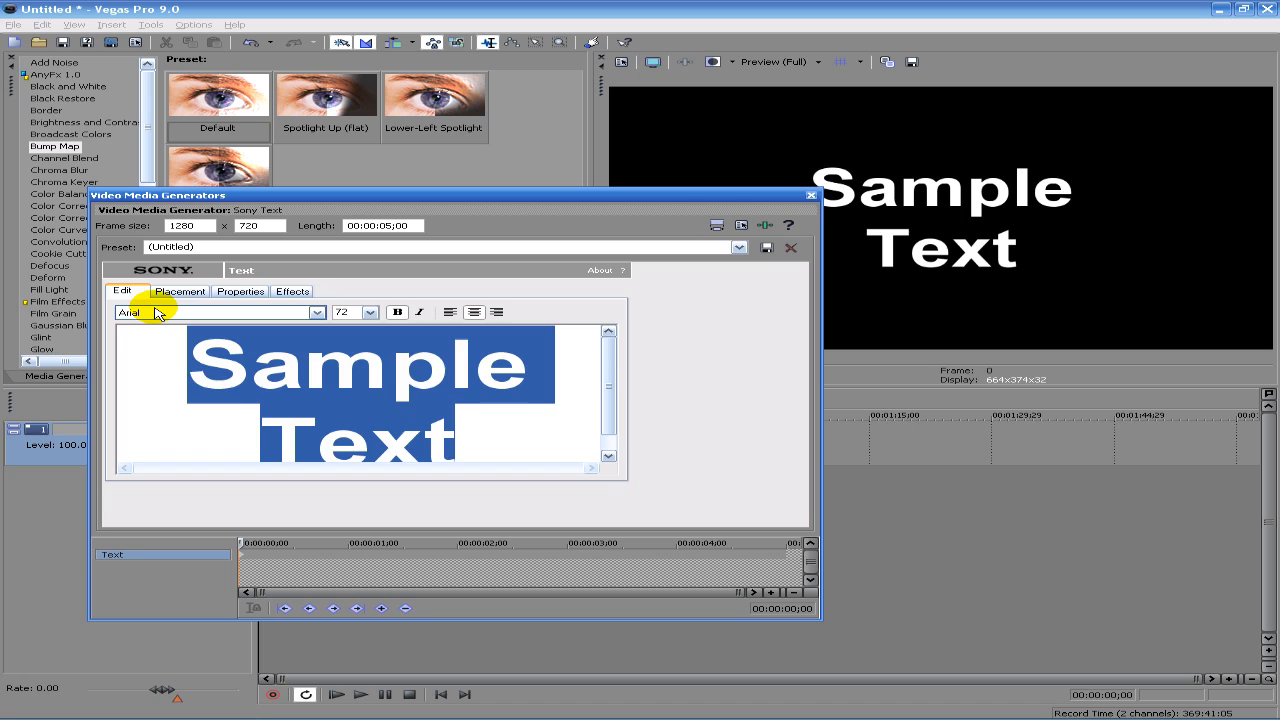
{"action": "type", "text": "I is C"}
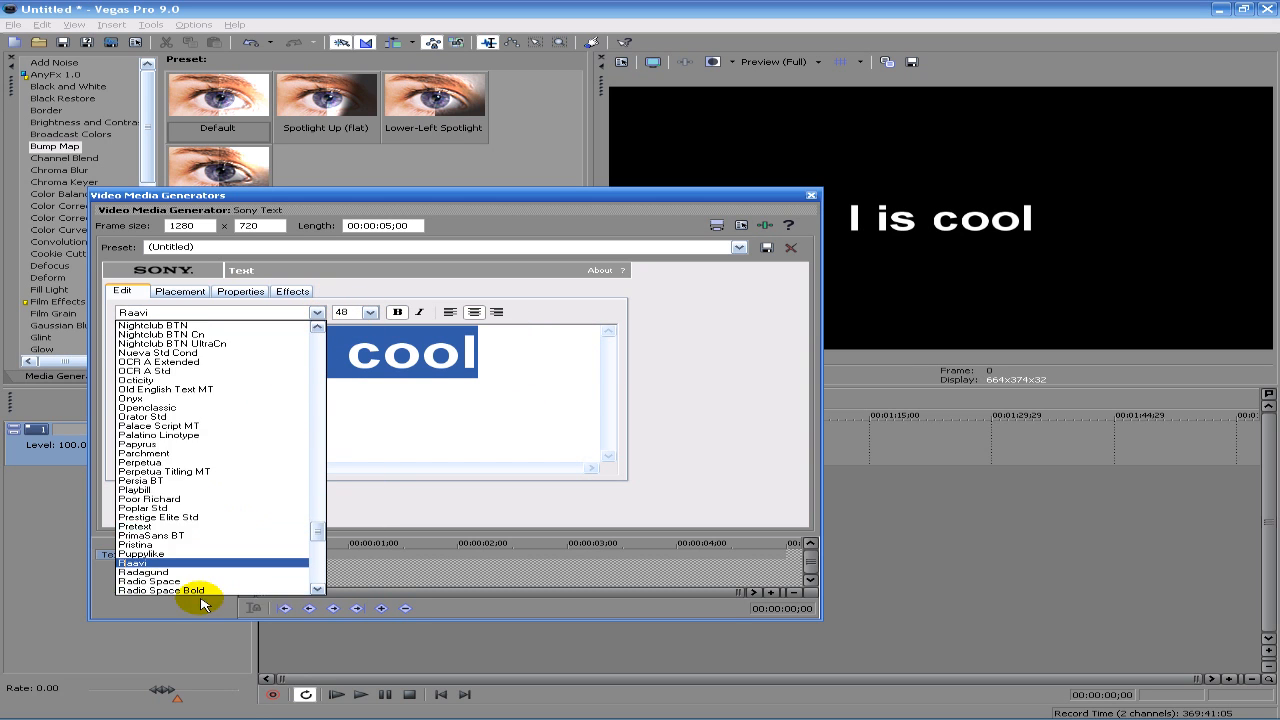
Step: Format the text in Radio Space font at size 72 and close the generator
{"action": "left_click", "coordinate": [369, 312]}
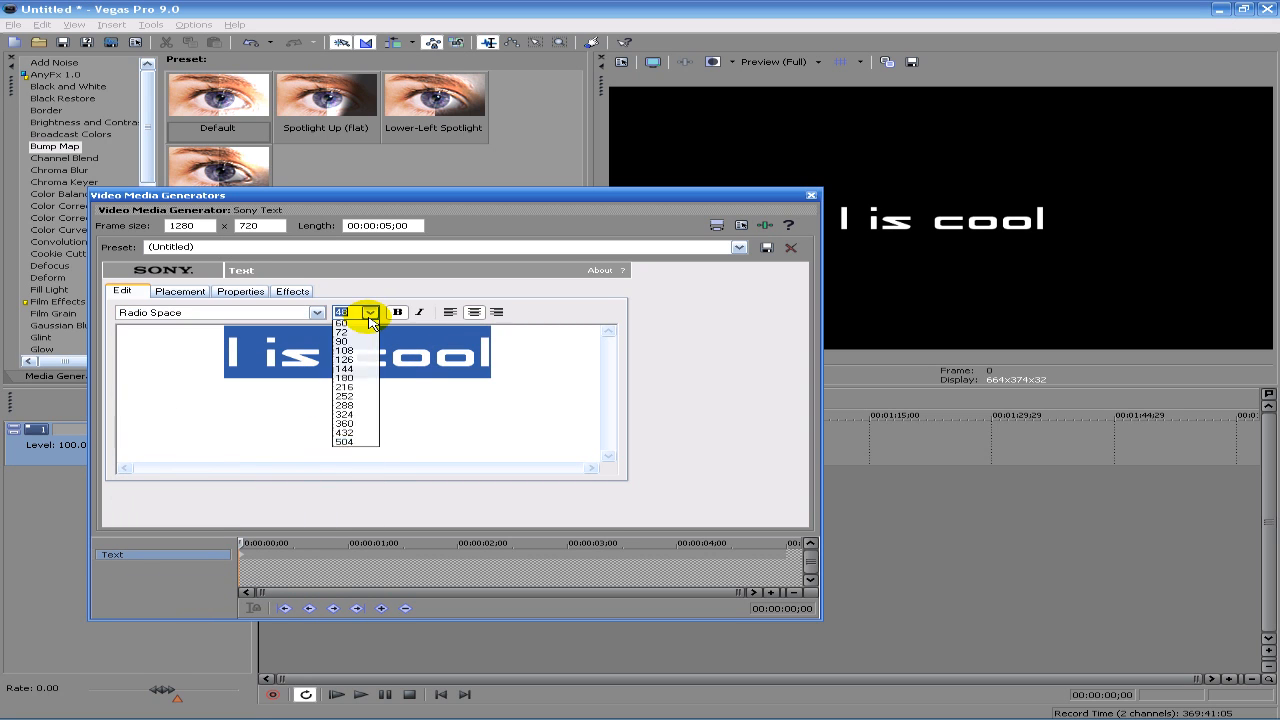
{"action": "left_click", "coordinate": [345, 323]}
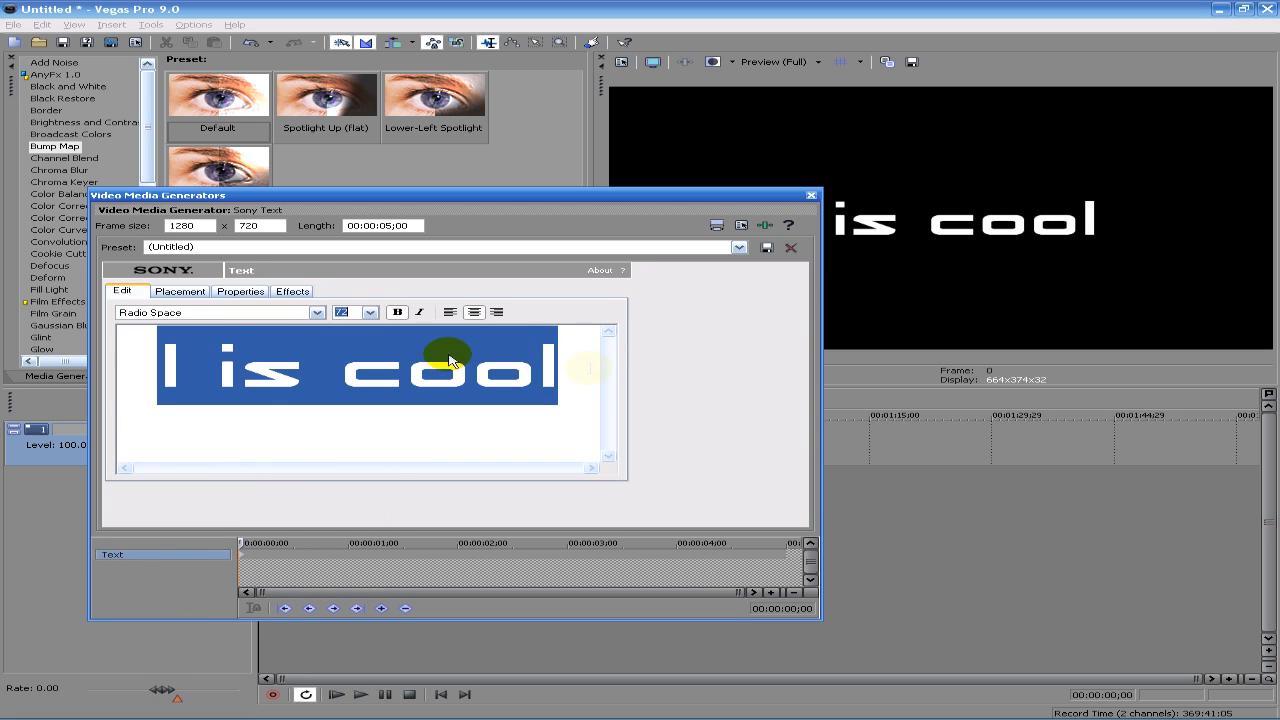
{"action": "left_click", "coordinate": [810, 195]}
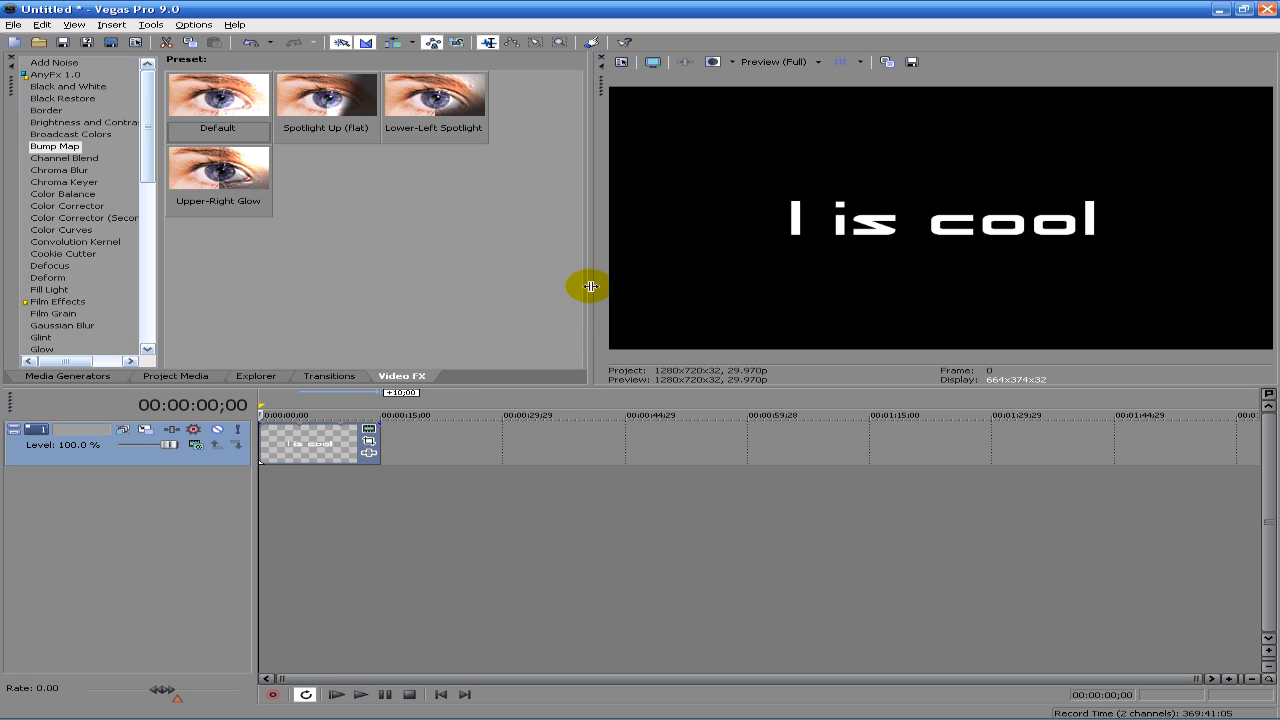
{"action": "mouse_move", "coordinate": [295, 85]}
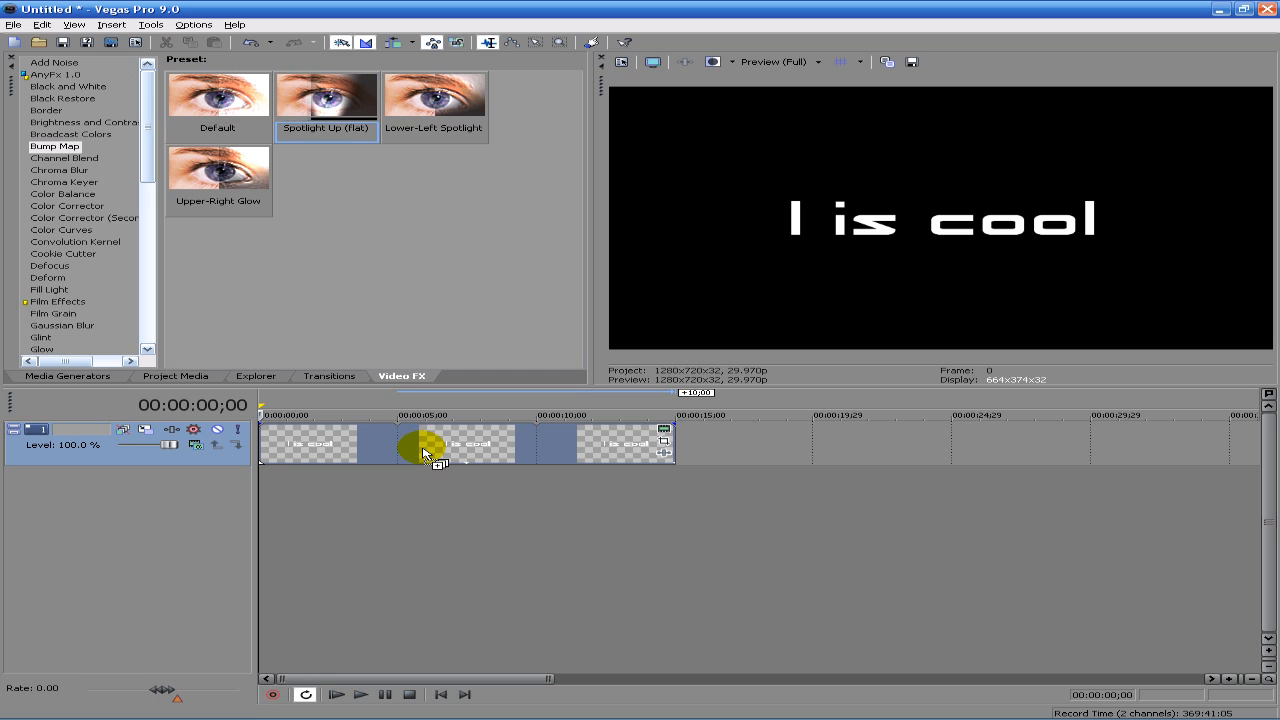
Step: Apply the Bump Map lighting effect to the 'I is cool' text event
{"action": "double_click", "coordinate": [425, 450]}
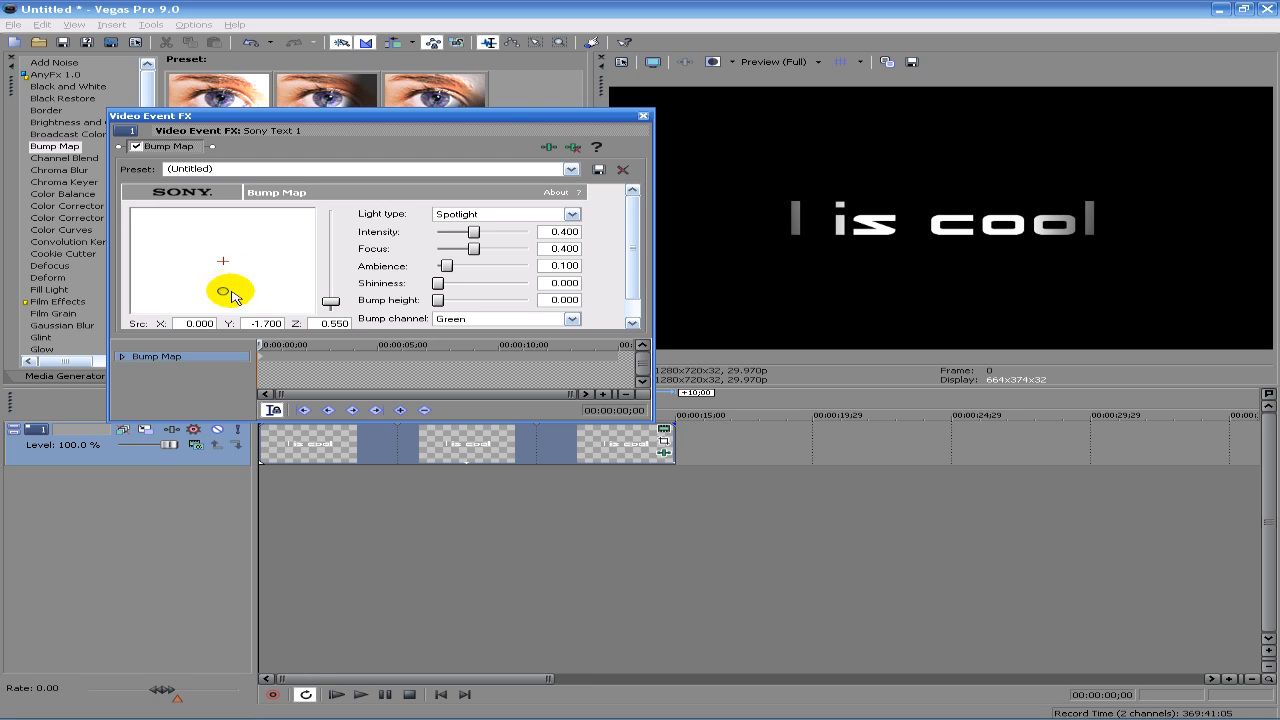
Step: Tune Bump Map: light over text, maximum bump height, 0.611 shininess, zero ambience, Spotlight type
{"action": "left_click_drag", "start_coordinate": [230, 290], "coordinate": [170, 245]}
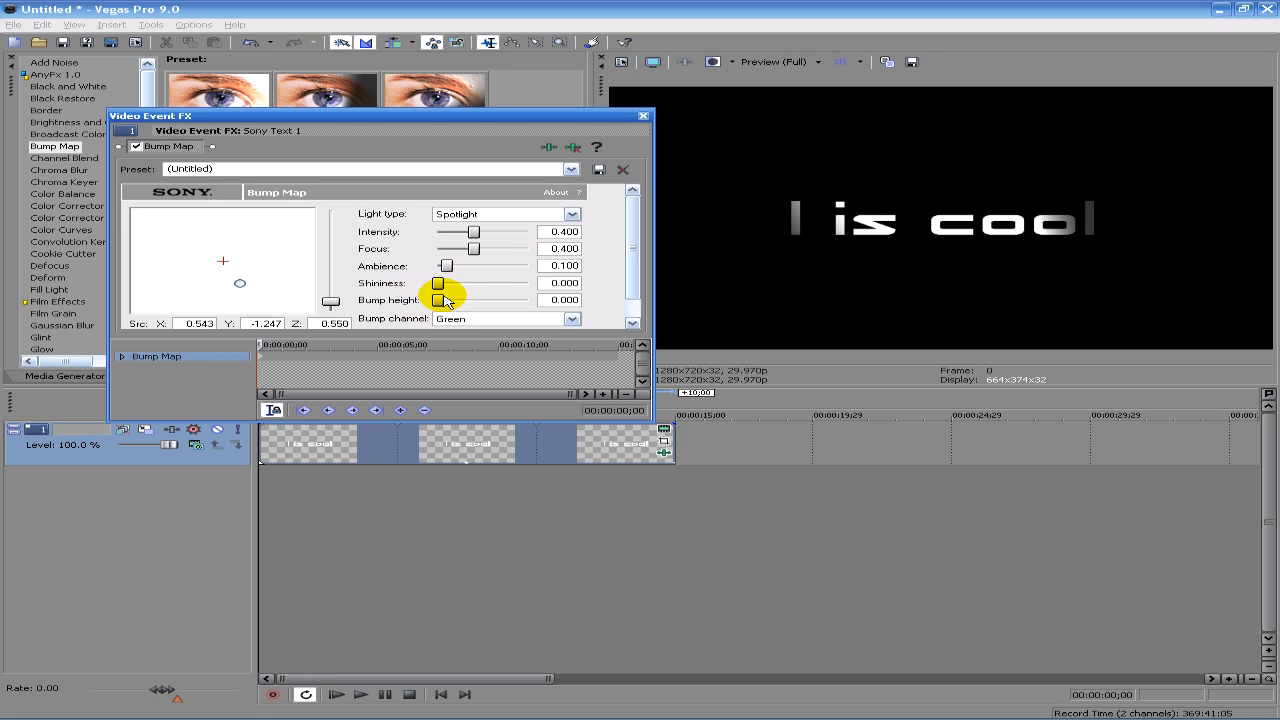
{"action": "left_click_drag", "start_coordinate": [440, 300], "coordinate": [470, 300]}
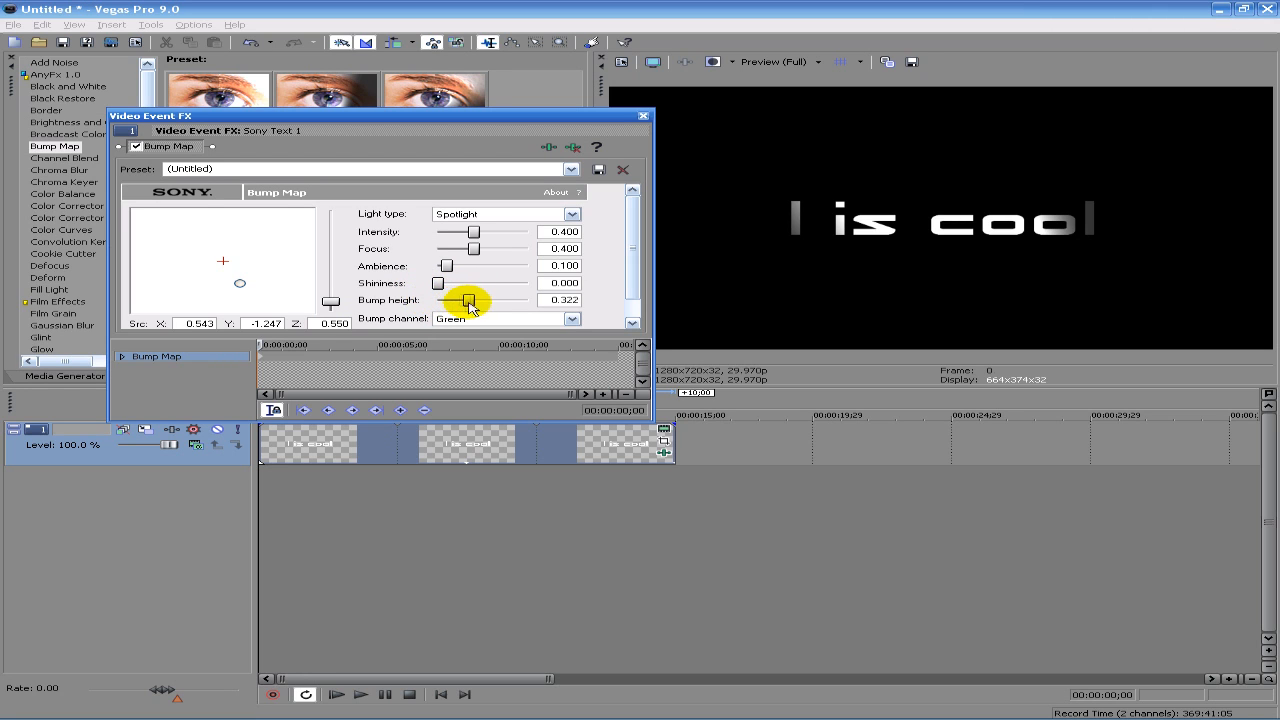
{"action": "left_click_drag", "start_coordinate": [468, 300], "coordinate": [516, 300]}
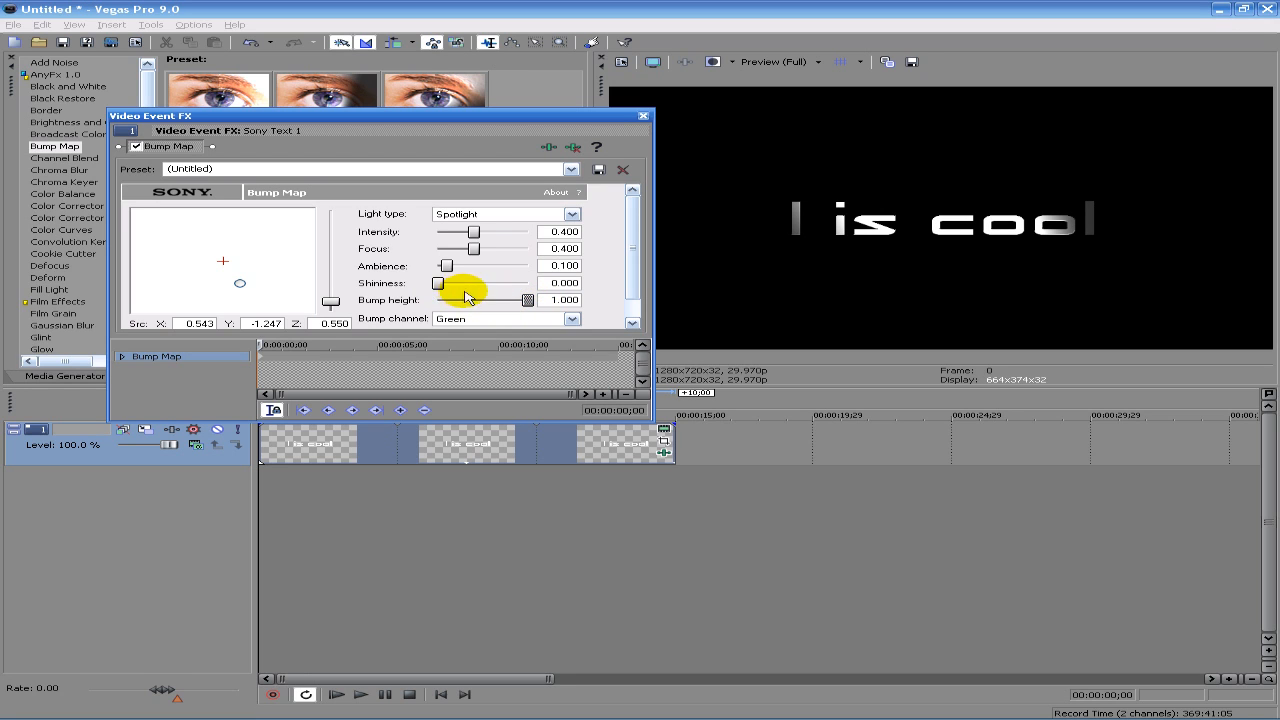
{"action": "left_click_drag", "start_coordinate": [465, 283], "coordinate": [437, 283]}
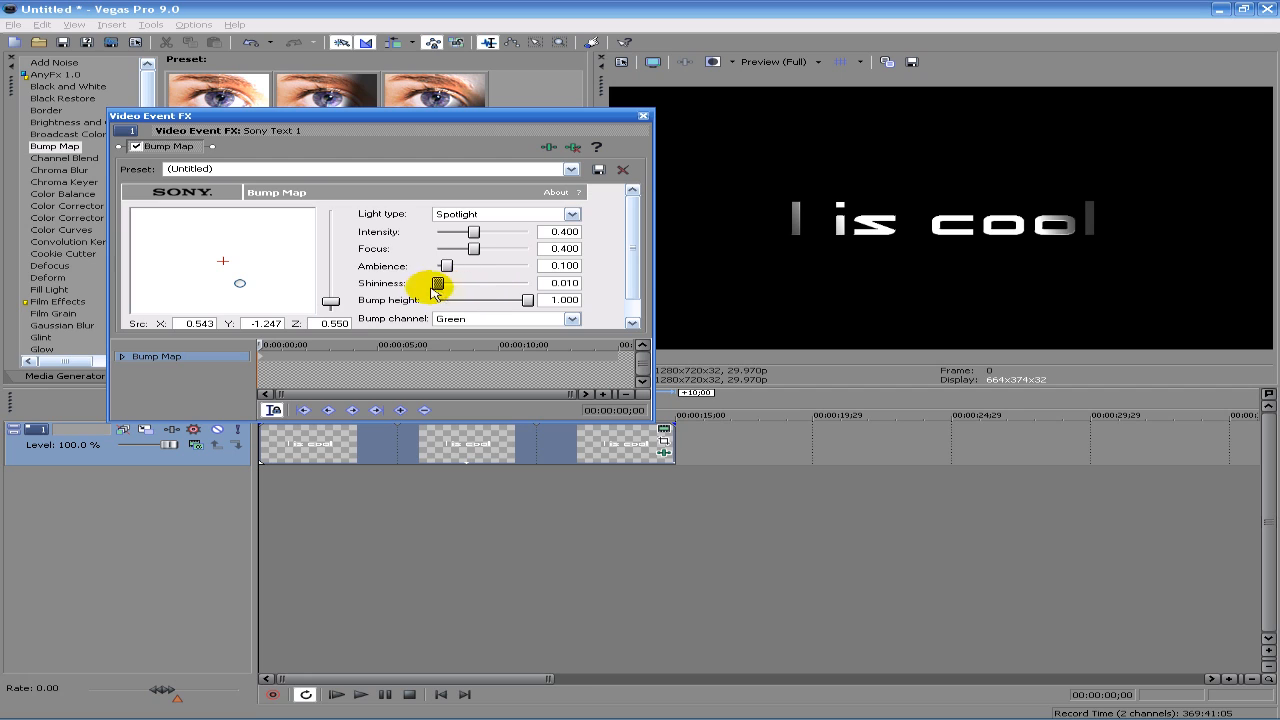
{"action": "left_click_drag", "start_coordinate": [438, 284], "coordinate": [491, 284]}
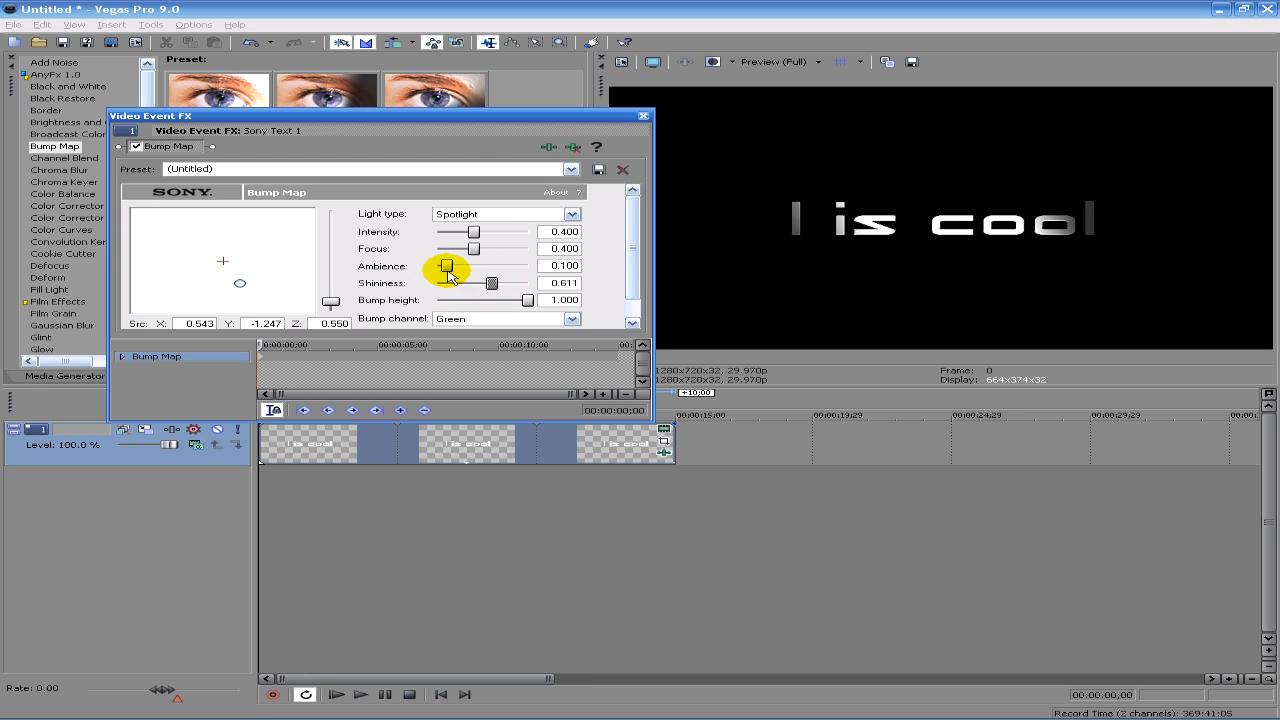
{"action": "left_click_drag", "start_coordinate": [447, 265], "coordinate": [493, 265]}
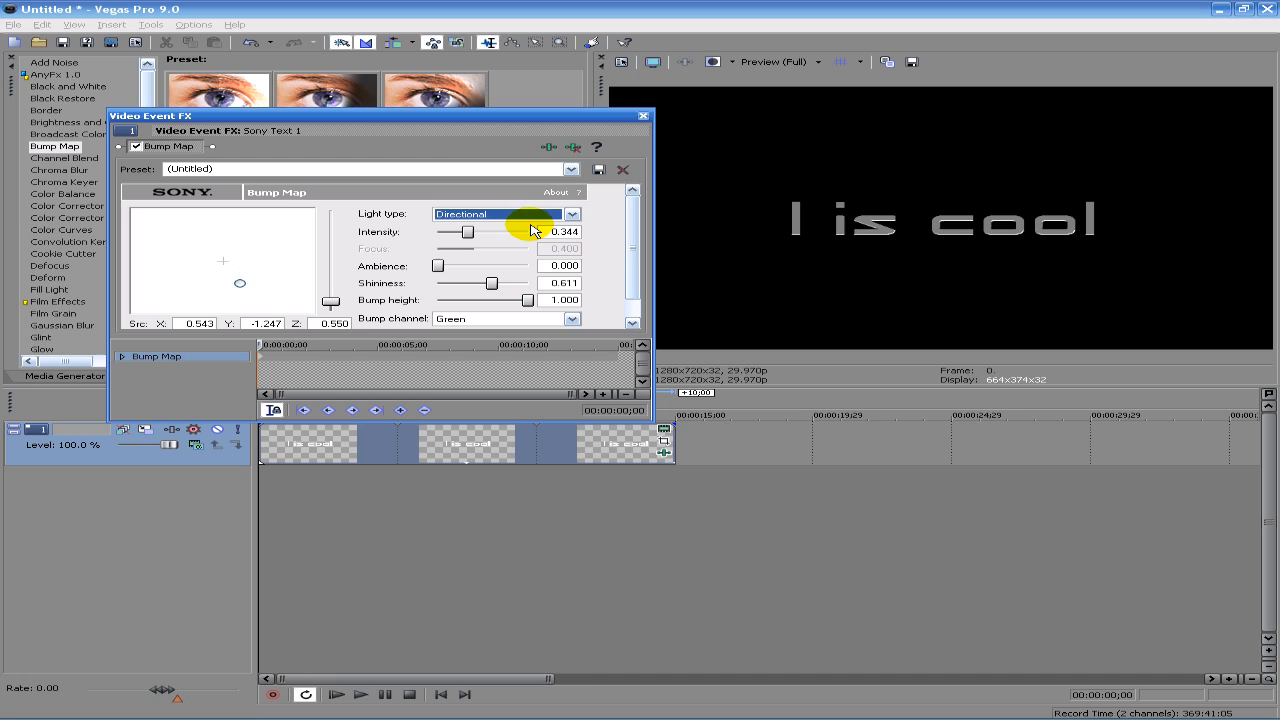
{"action": "left_click", "coordinate": [505, 214]}
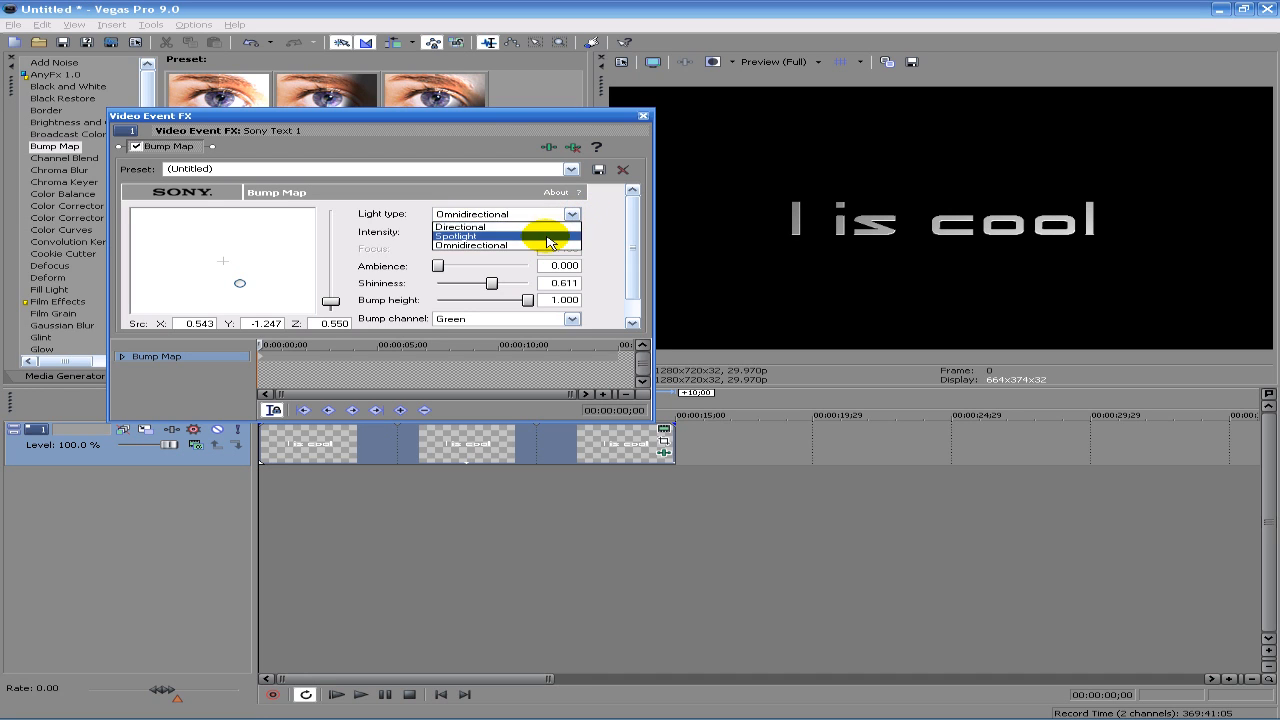
{"action": "left_click", "coordinate": [470, 236]}
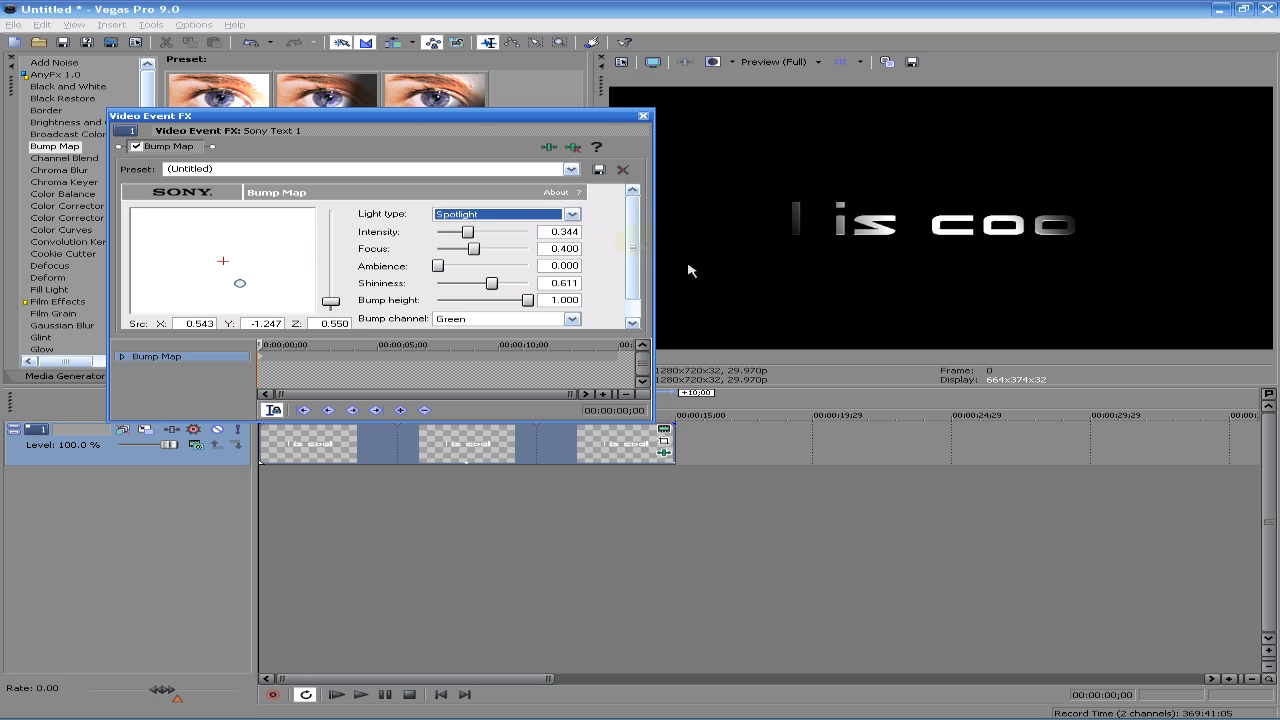
{"action": "mouse_move", "coordinate": [575, 147]}
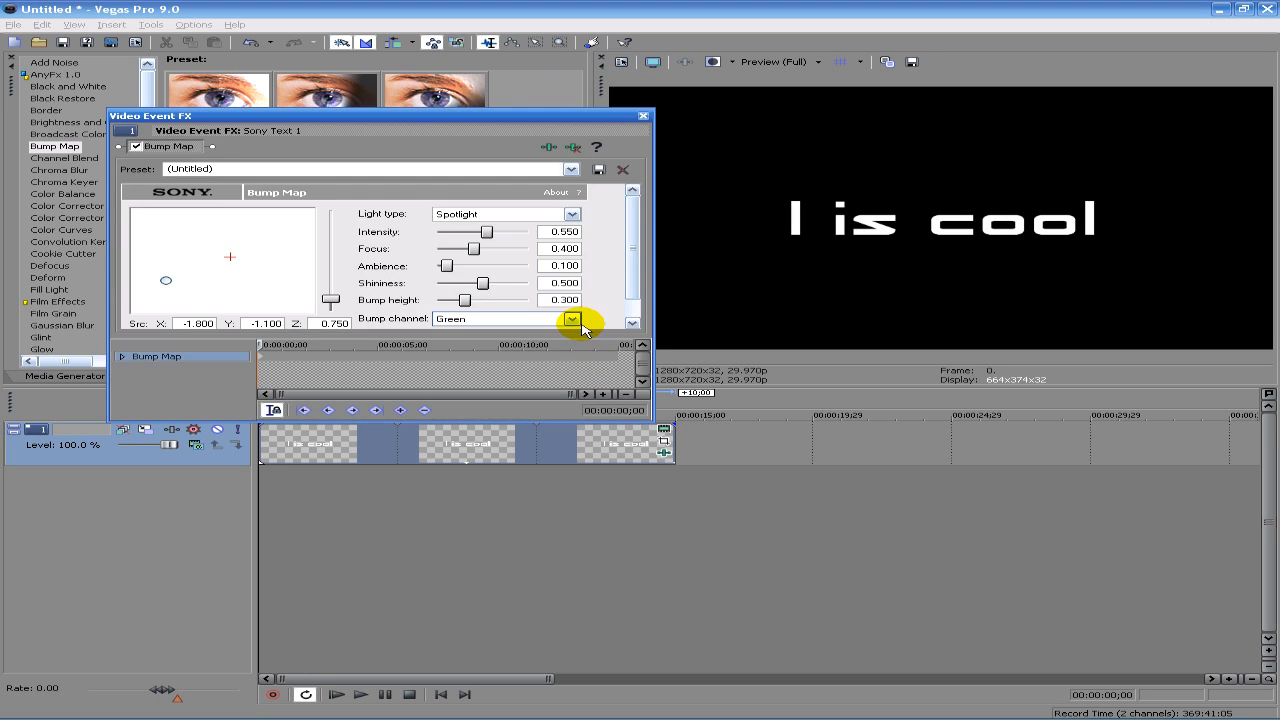
Step: Push bump height to 1.000 and try Directional, then Omnidirectional light types
{"action": "left_click_drag", "start_coordinate": [462, 300], "coordinate": [483, 300]}
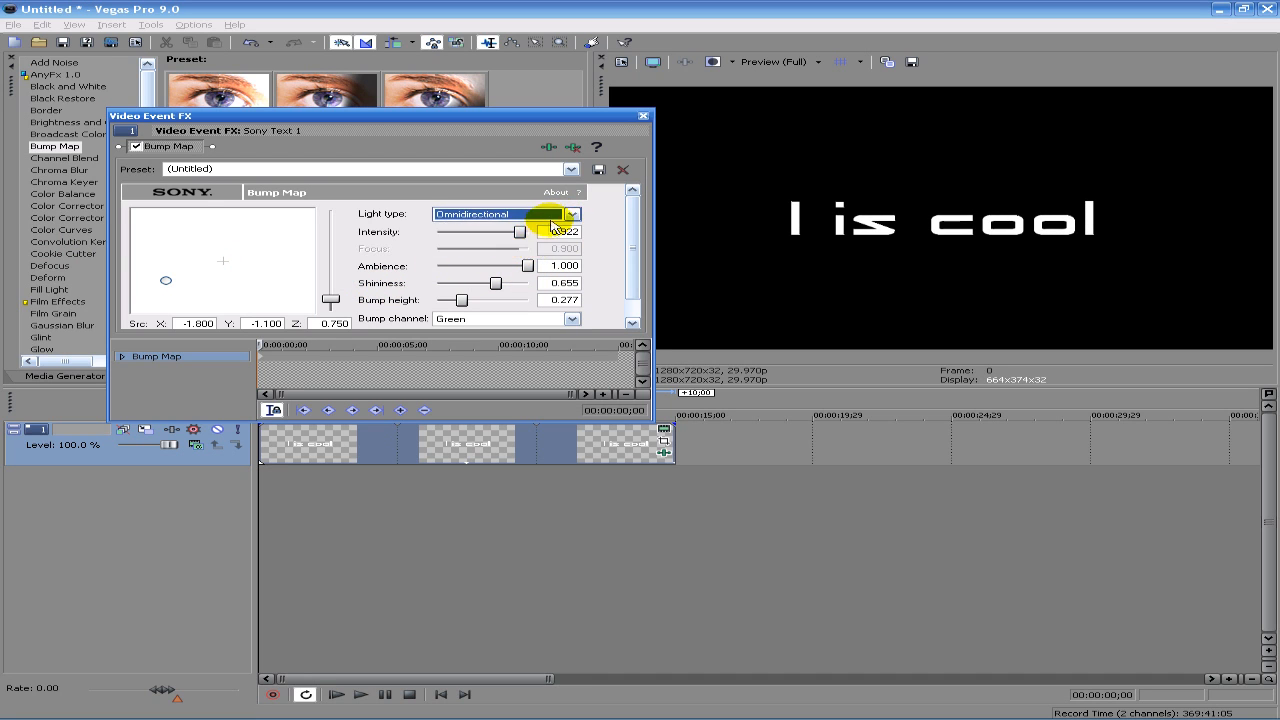
{"action": "left_click", "coordinate": [572, 214]}
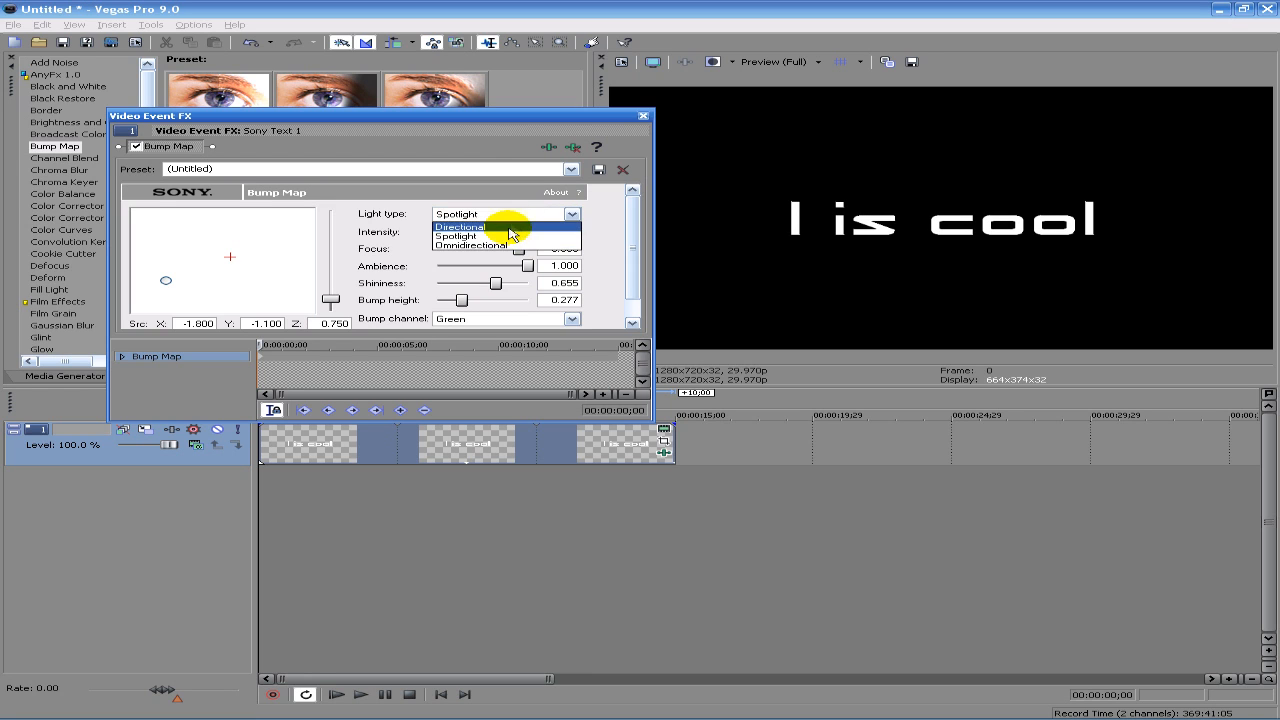
{"action": "left_click", "coordinate": [460, 226]}
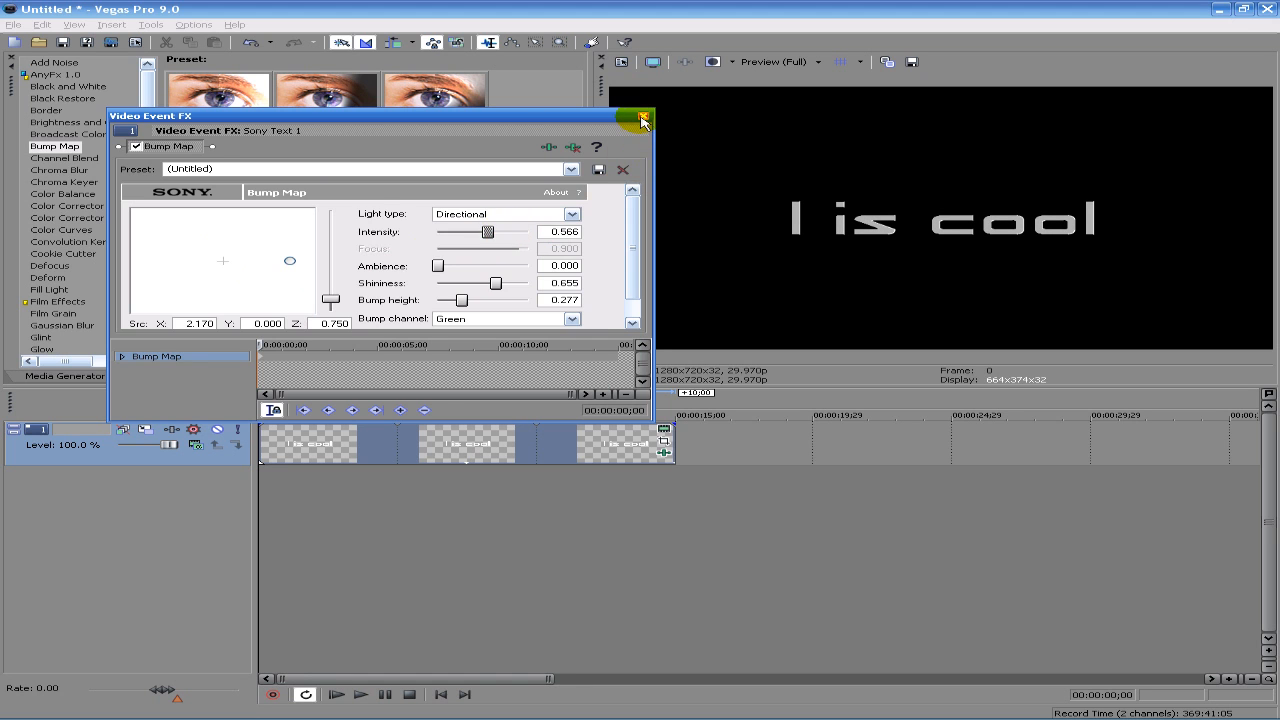
{"action": "left_click", "coordinate": [640, 117]}
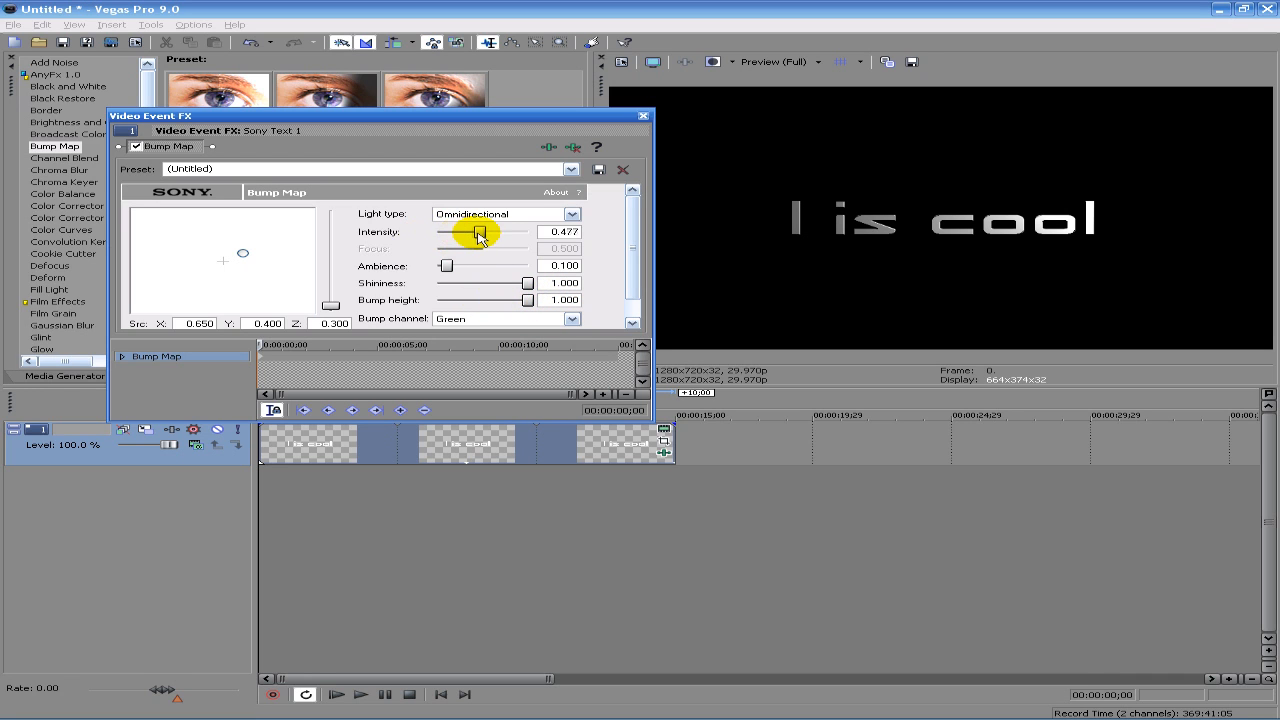
Step: Lower the light intensity to 0.144 and move the effect dialog lower
{"action": "left_click_drag", "start_coordinate": [480, 231], "coordinate": [450, 231]}
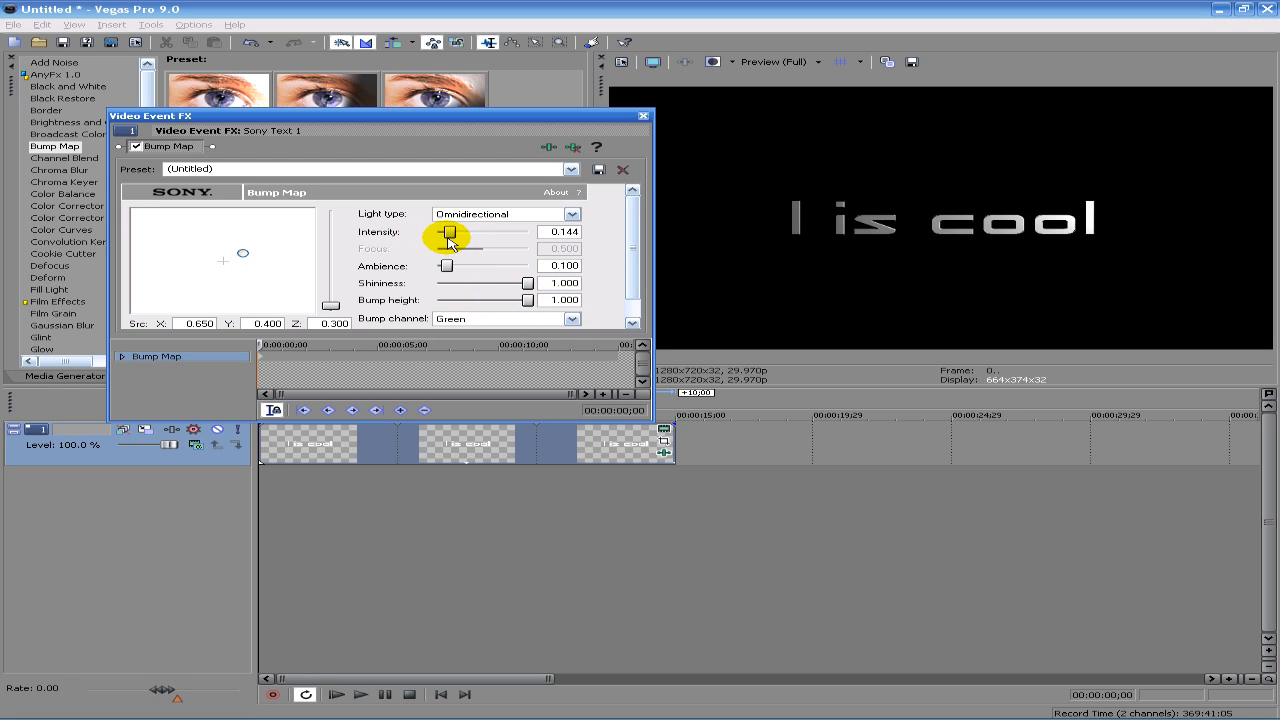
{"action": "left_click_drag", "start_coordinate": [375, 116], "coordinate": [428, 197]}
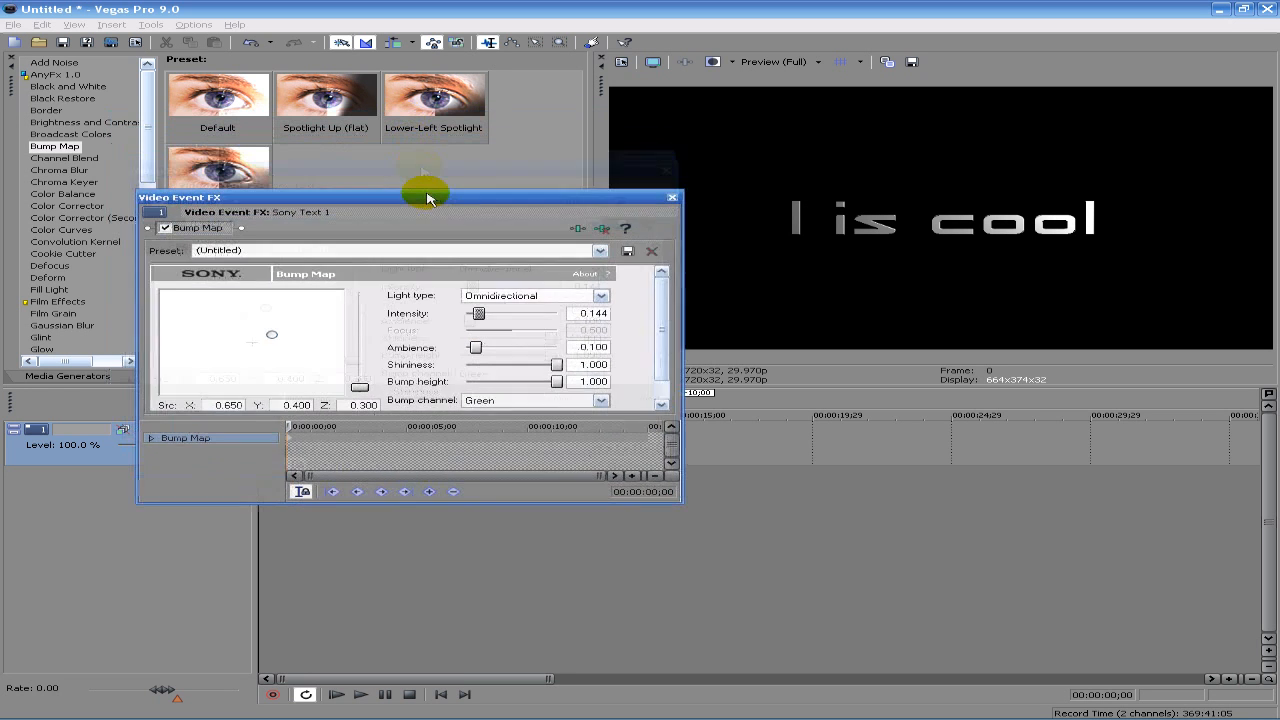
{"action": "left_click_drag", "start_coordinate": [425, 197], "coordinate": [467, 279]}
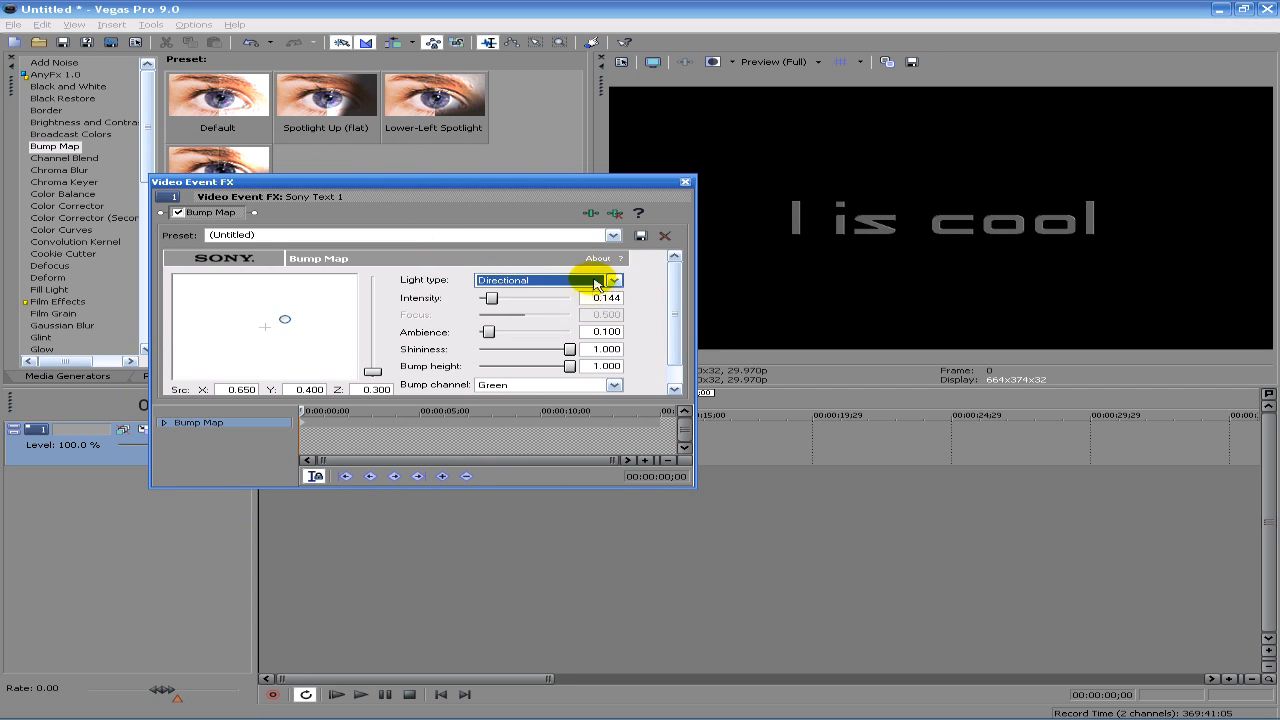
Step: Switch to Spotlight with ambience about 0.122 and close the Video Event FX window
{"action": "left_click", "coordinate": [548, 280]}
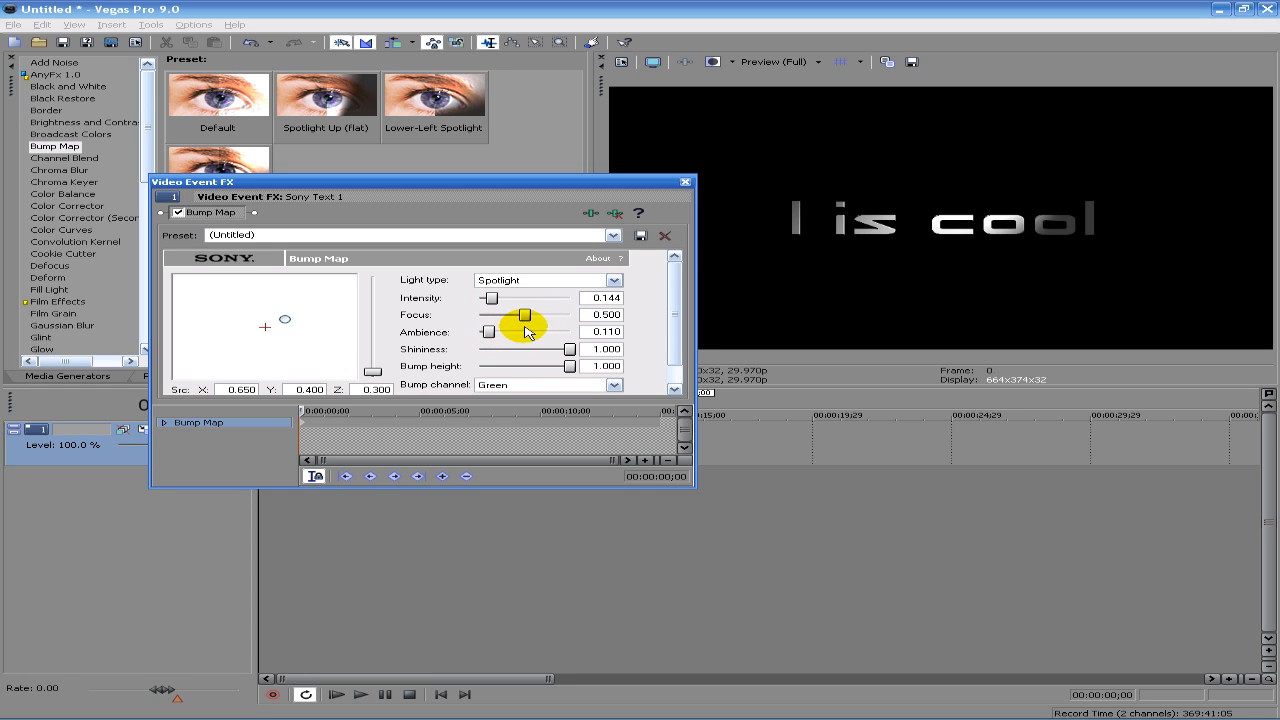
{"action": "left_click_drag", "start_coordinate": [489, 331], "coordinate": [522, 331]}
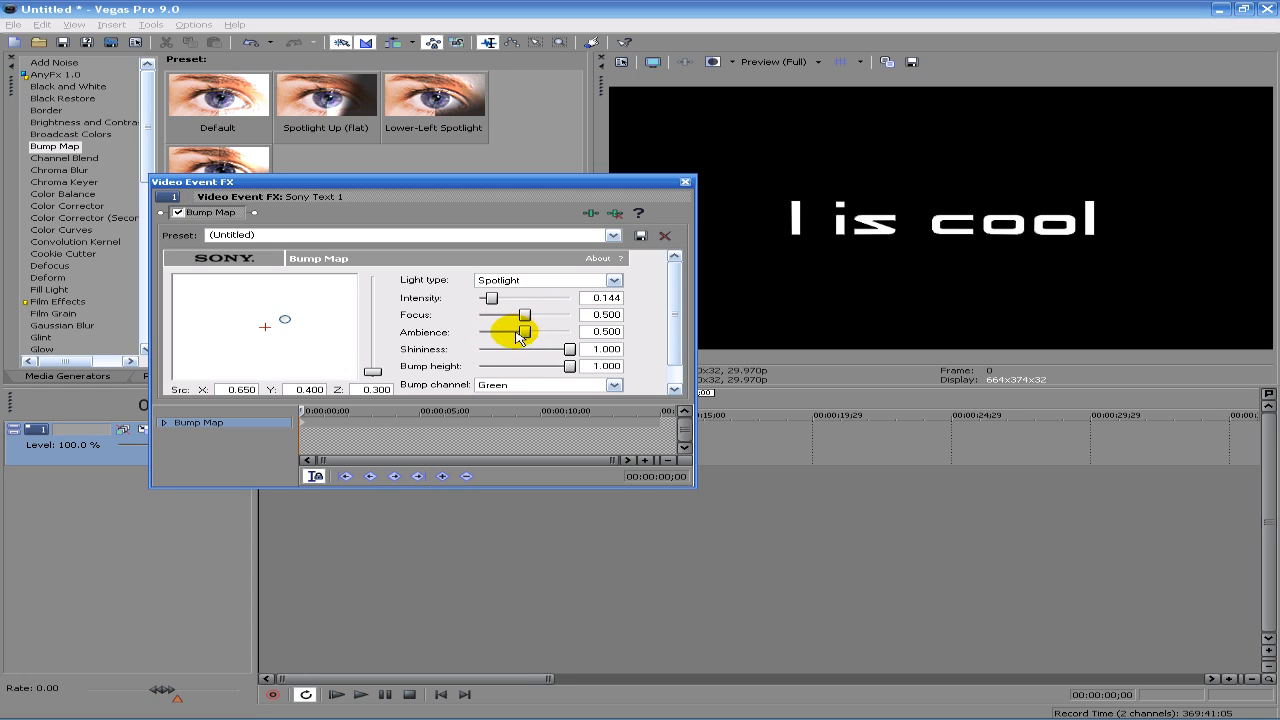
{"action": "left_click_drag", "start_coordinate": [521, 331], "coordinate": [490, 331]}
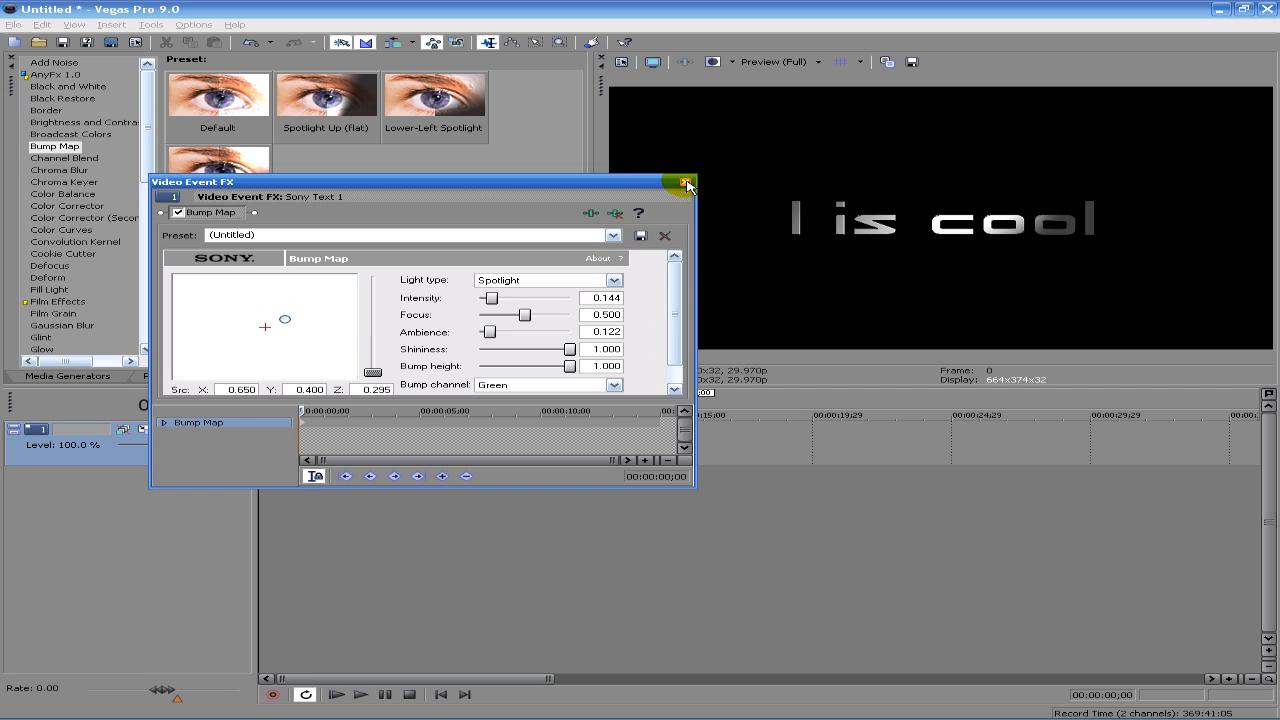
{"action": "left_click", "coordinate": [687, 183]}
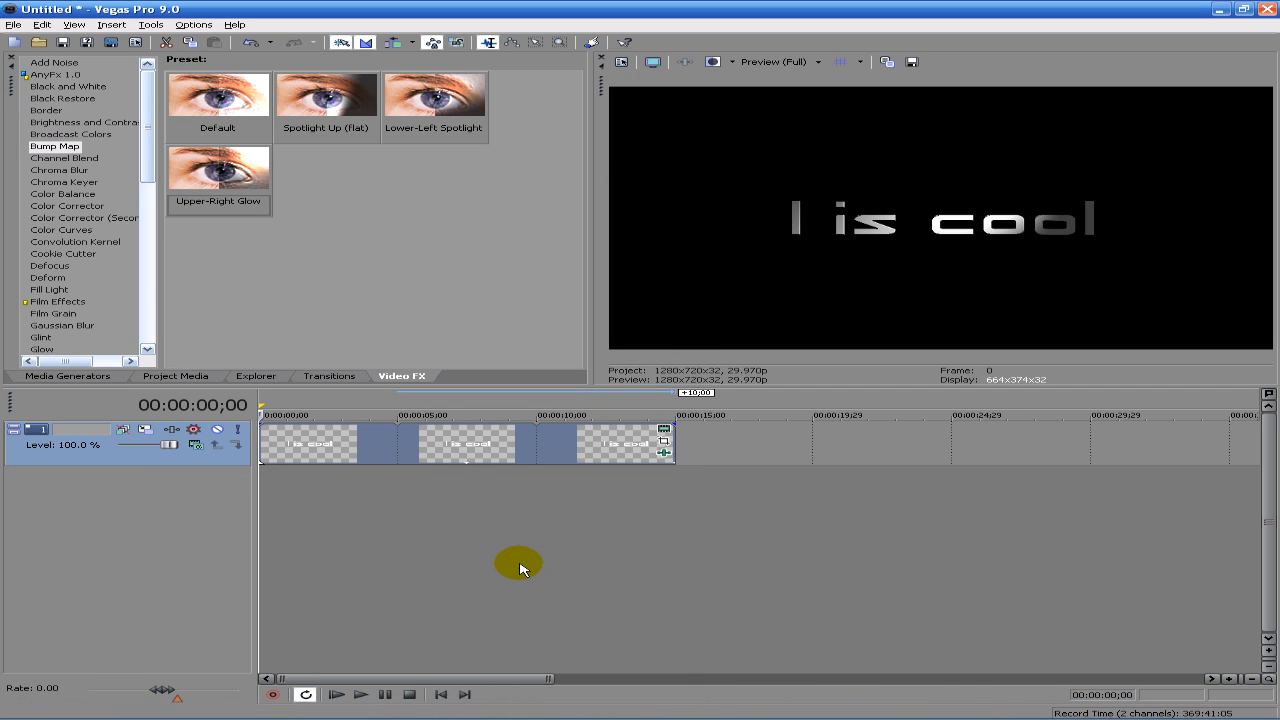
{"action": "mouse_move", "coordinate": [505, 558]}
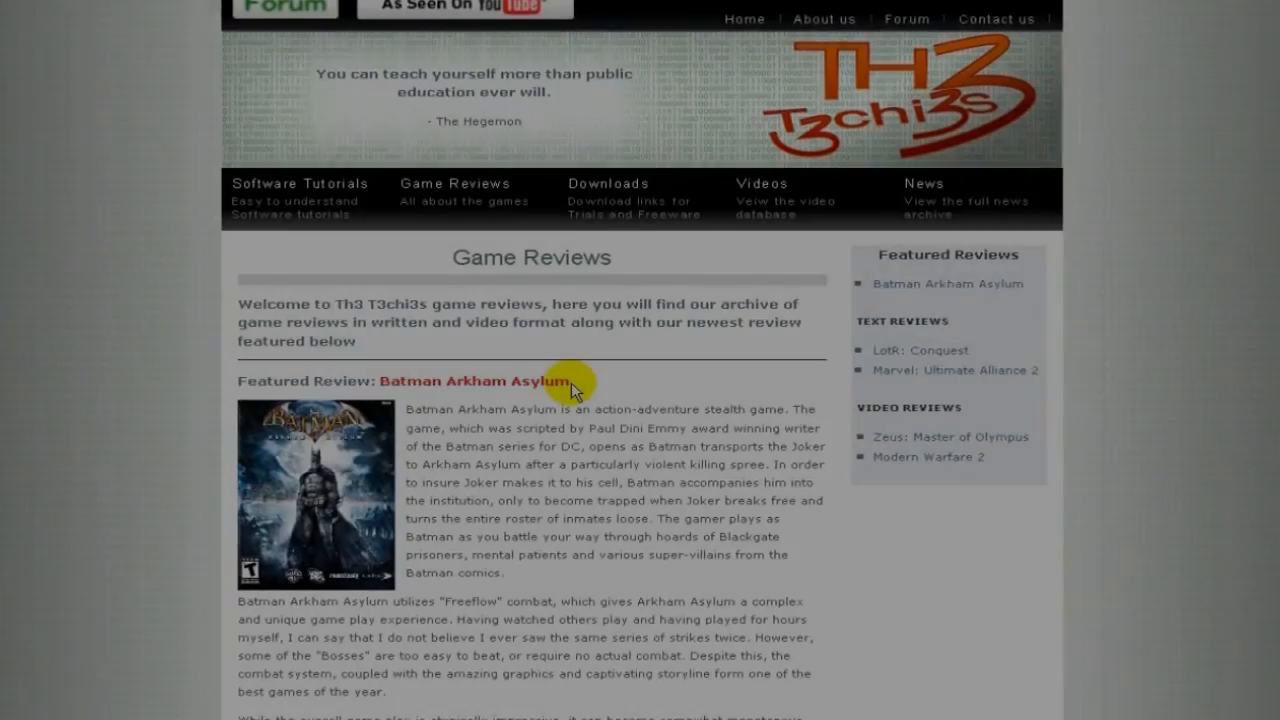
Step: Browse the software tutorial database down to the Video Editing, Audio Editing and Programming listings
{"action": "left_click", "coordinate": [299, 183]}
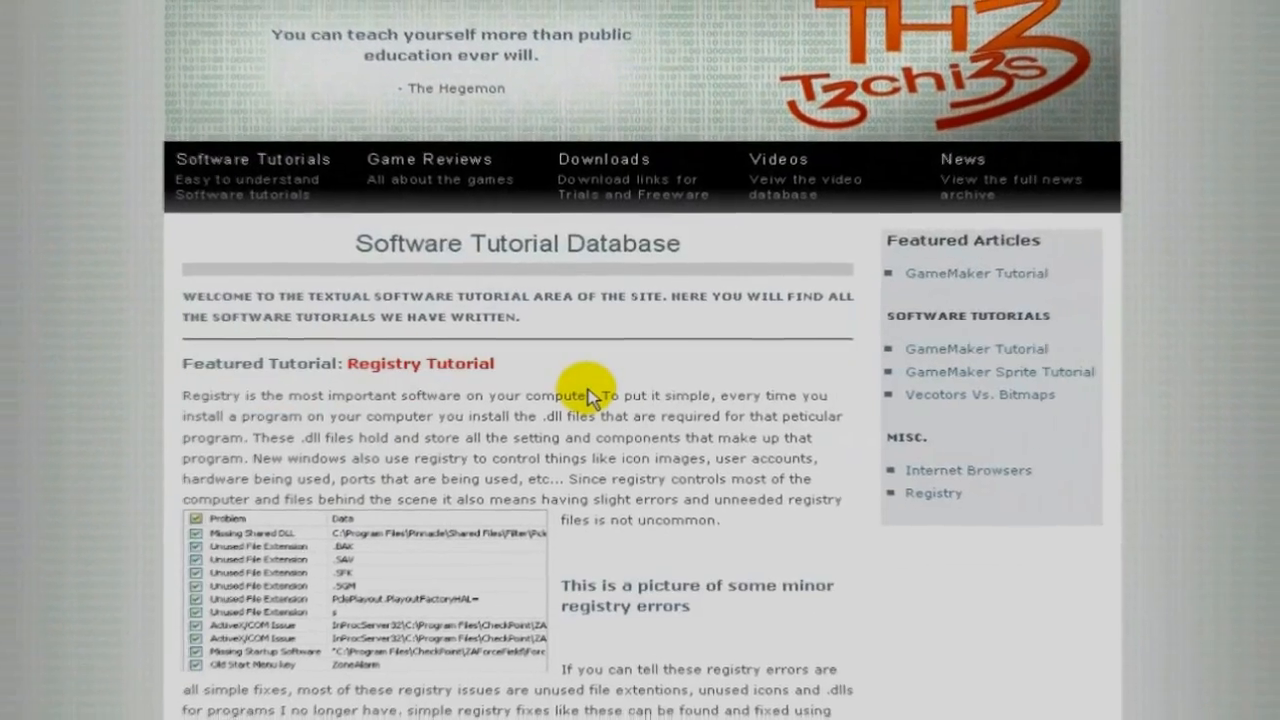
{"action": "scroll", "scroll_direction": "down", "scroll_amount": 3}
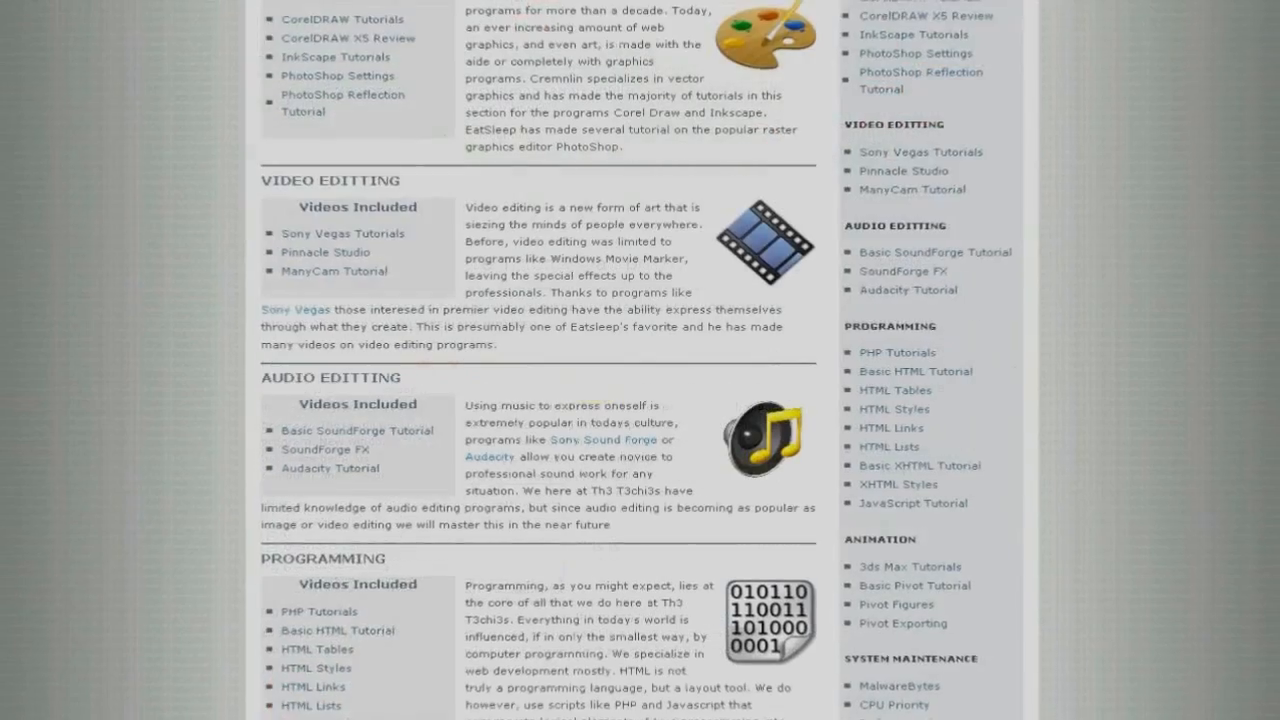